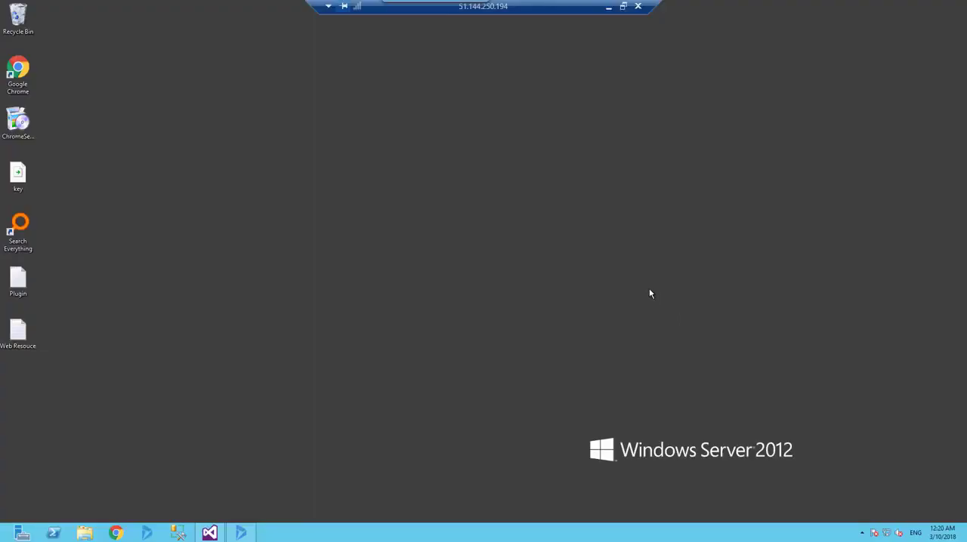
mouse_move(414, 287)
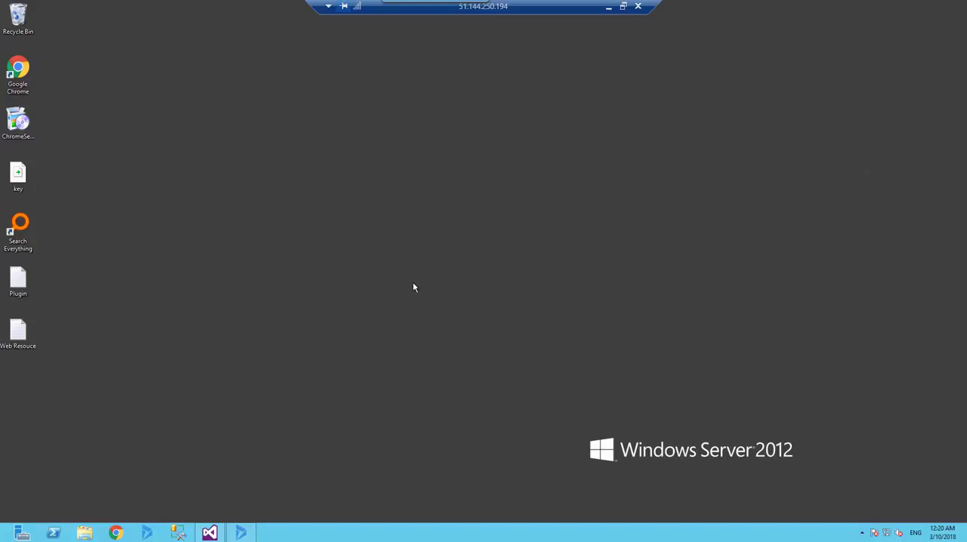
mouse_move(382, 290)
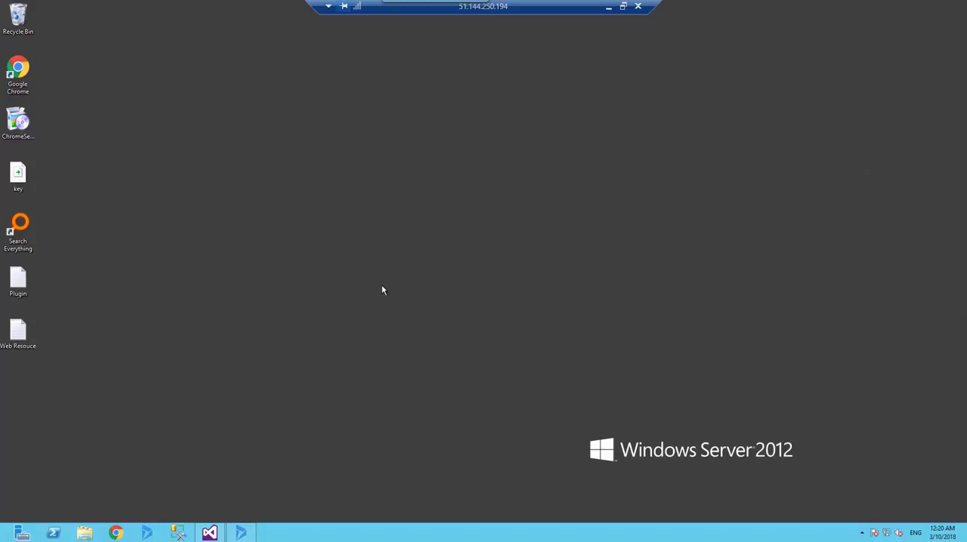
mouse_move(332, 308)
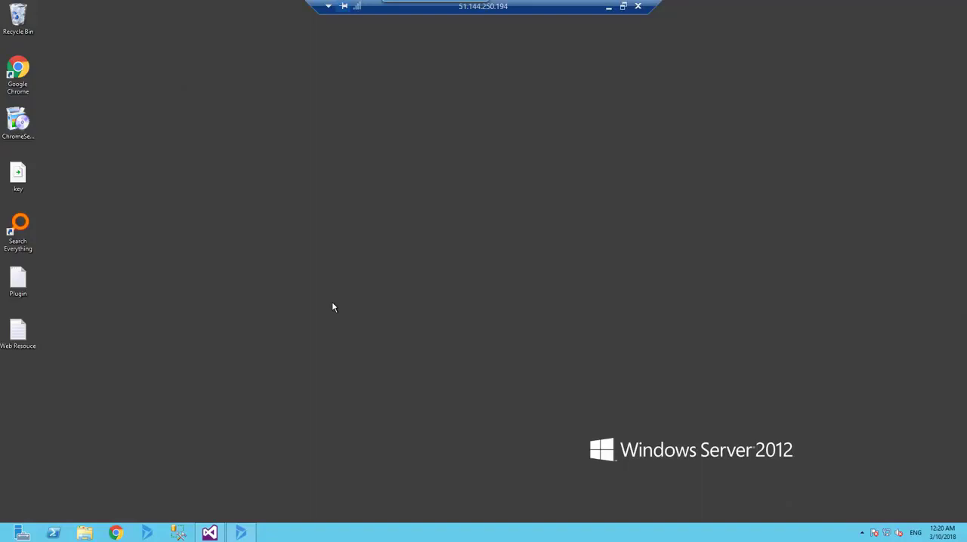
mouse_move(266, 424)
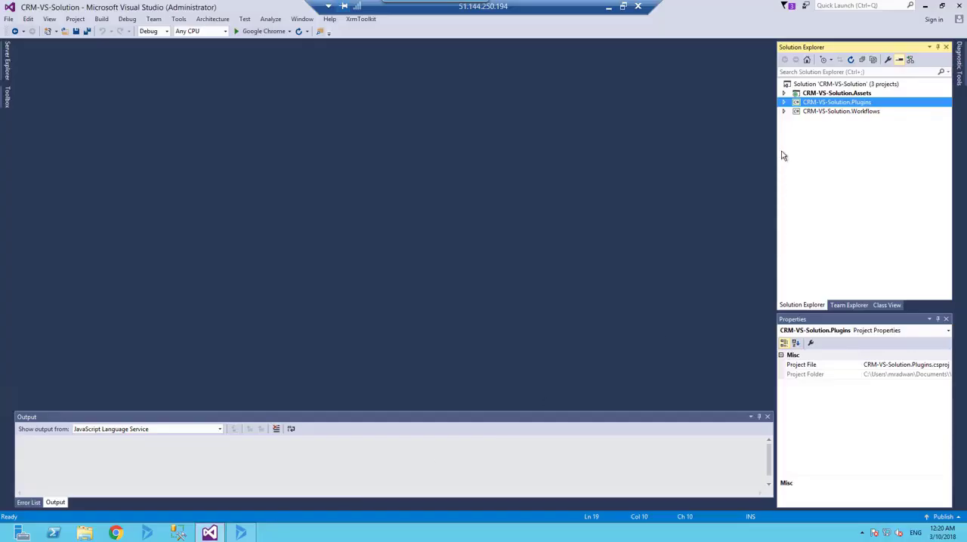
Step: Open Followup.cs from the CRM-VS-Solution.Plugins project
left_click(784, 103)
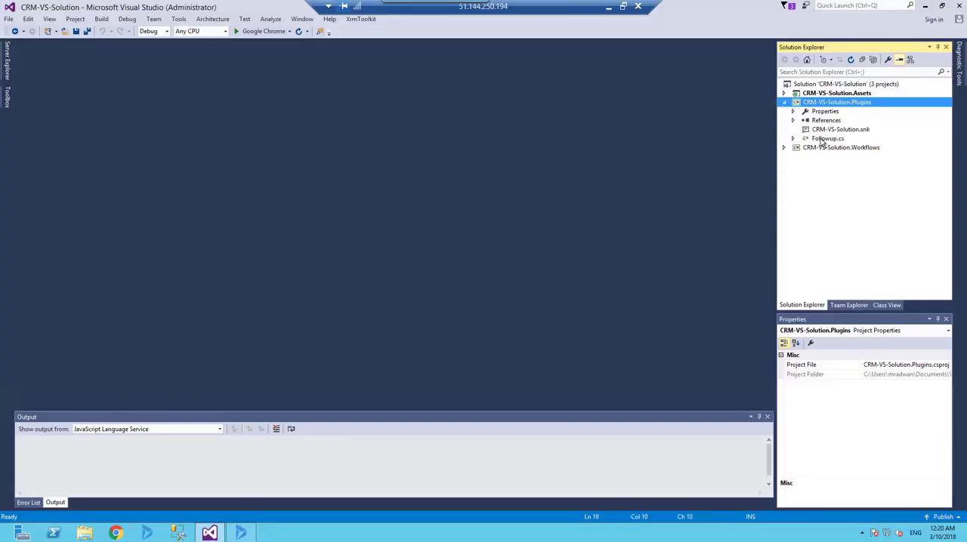
double_click(826, 139)
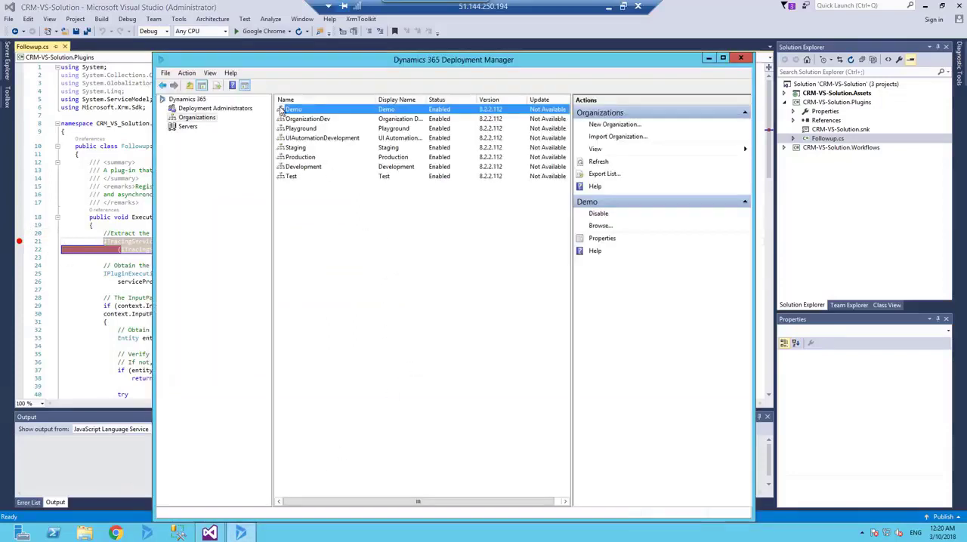
Step: Browse to the Demo CRM organization from Deployment Manager
right_click(293, 109)
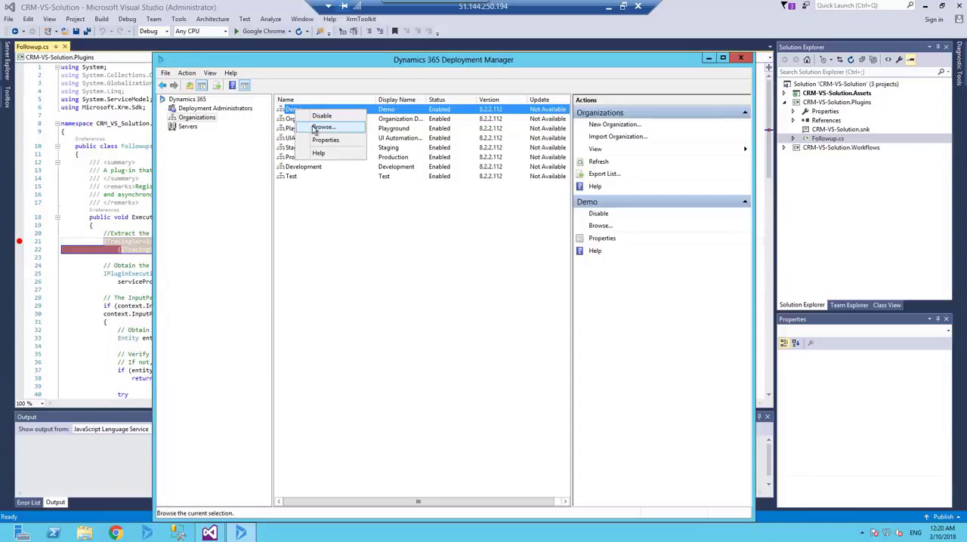
left_click(323, 127)
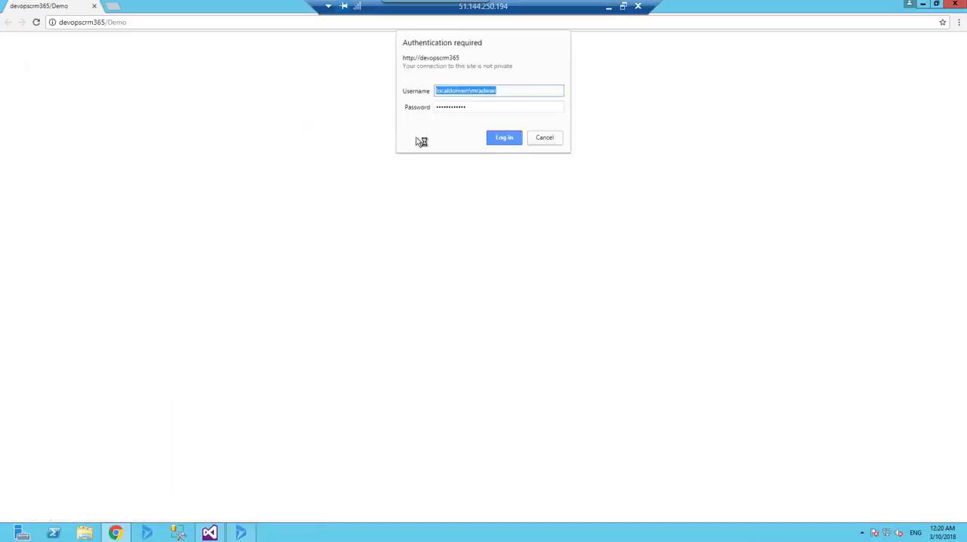
Step: Log in to CRM, go to Sales > Accounts for a new account, then return to Visual Studio
left_click(504, 138)
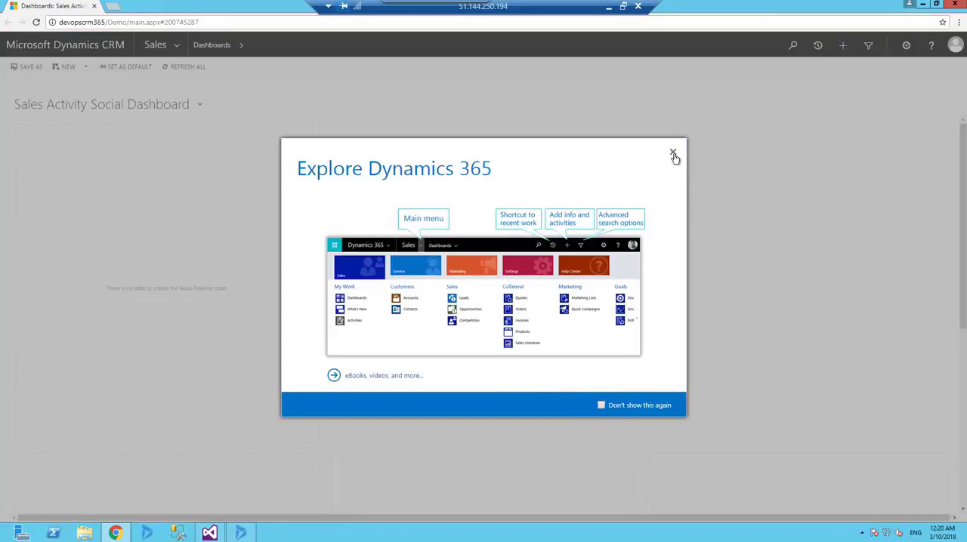
left_click(674, 154)
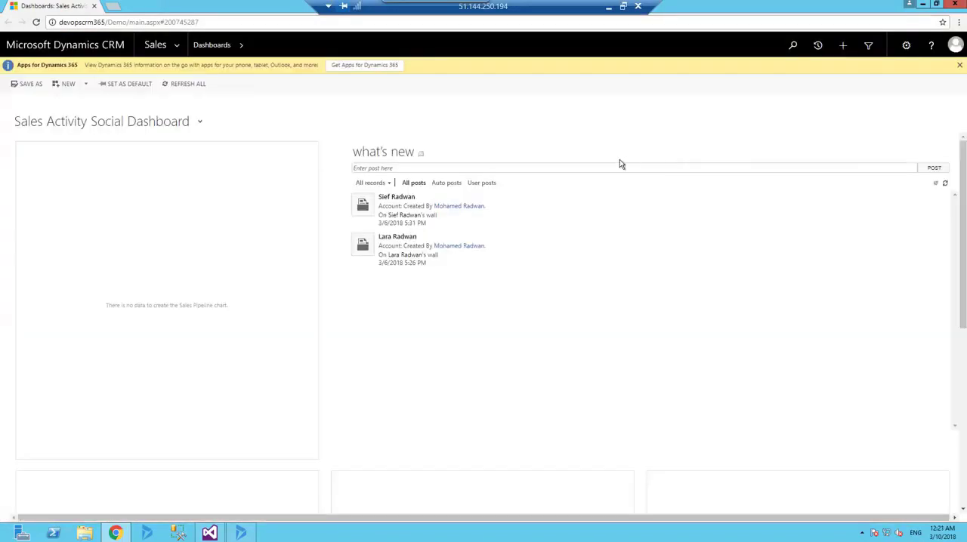
mouse_move(187, 173)
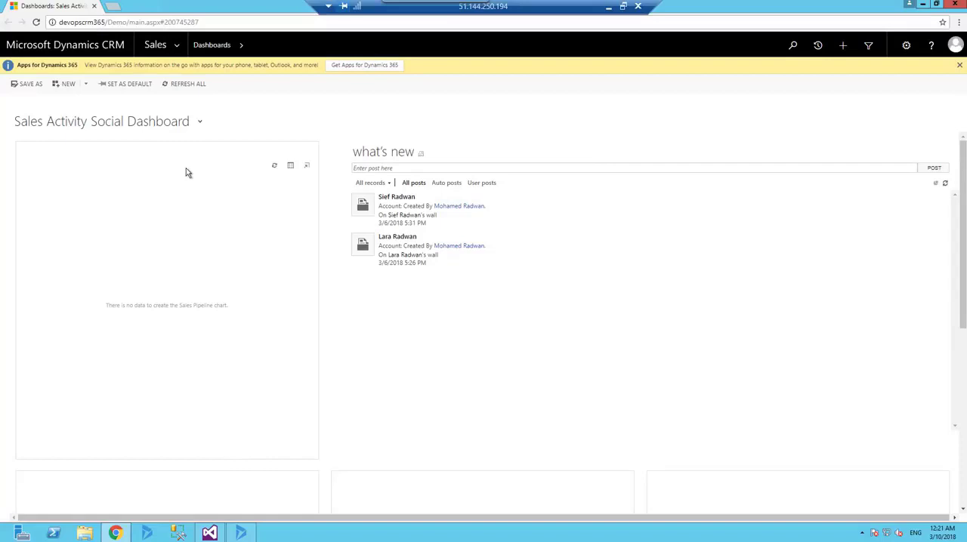
left_click(157, 44)
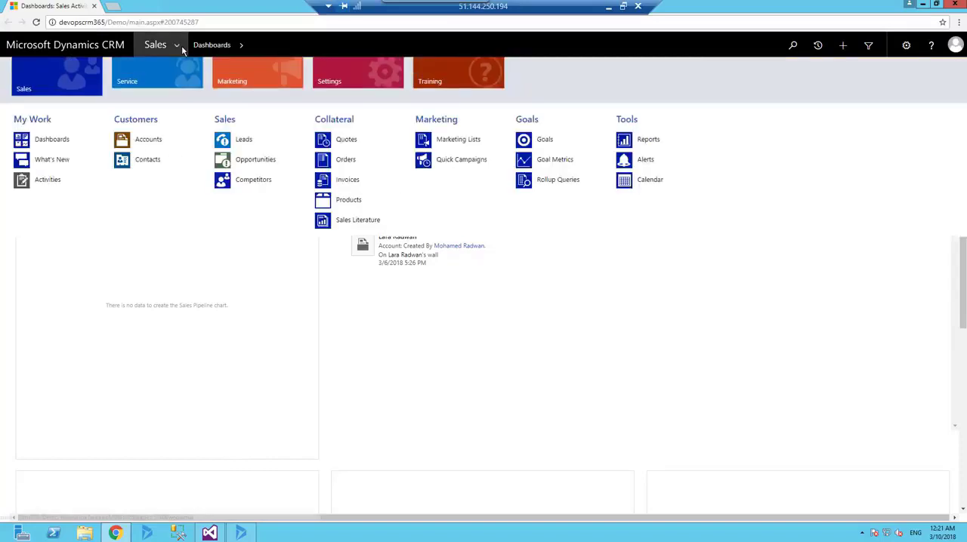
left_click(148, 139)
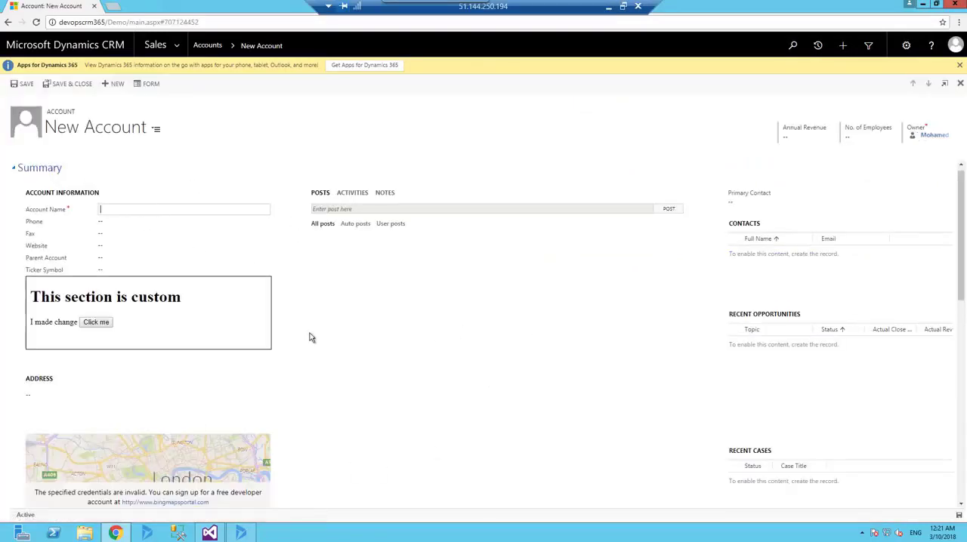
left_click(209, 533)
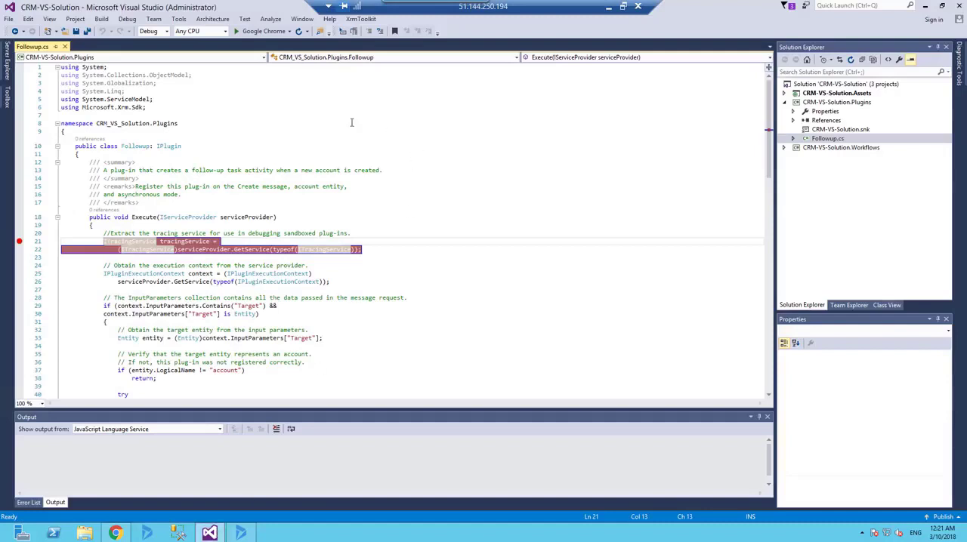
Step: Attach the debugger to the CRM sandbox worker process via Debug > Attach to Process
left_click(127, 18)
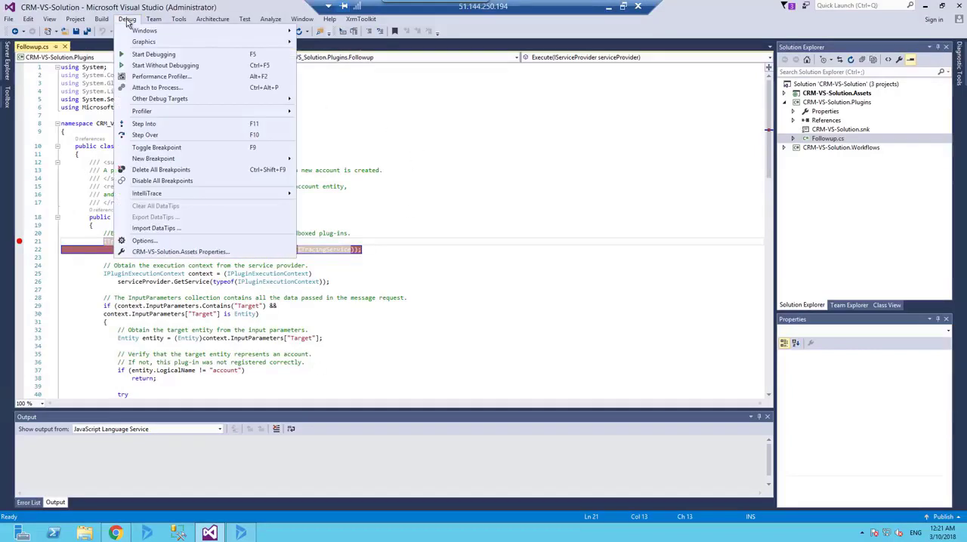
left_click(158, 88)
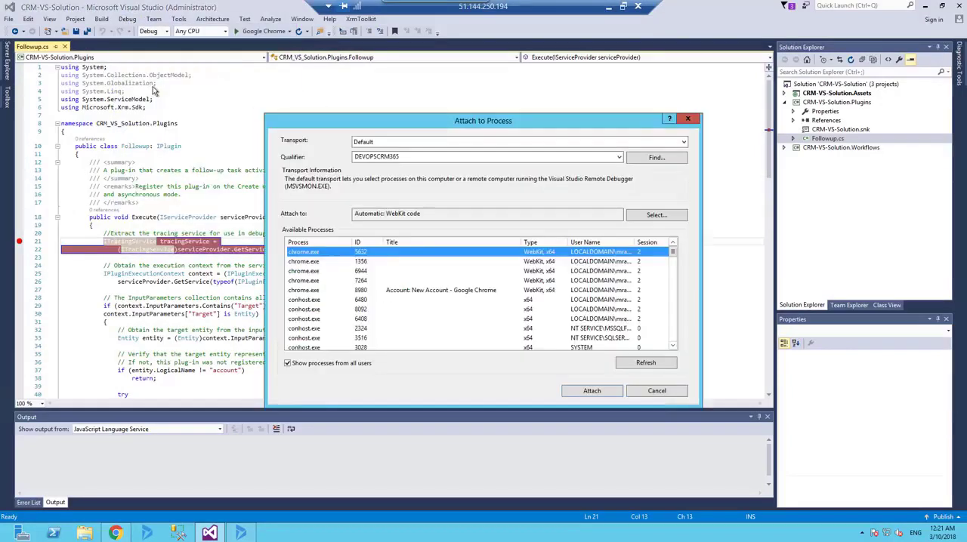
mouse_move(305, 287)
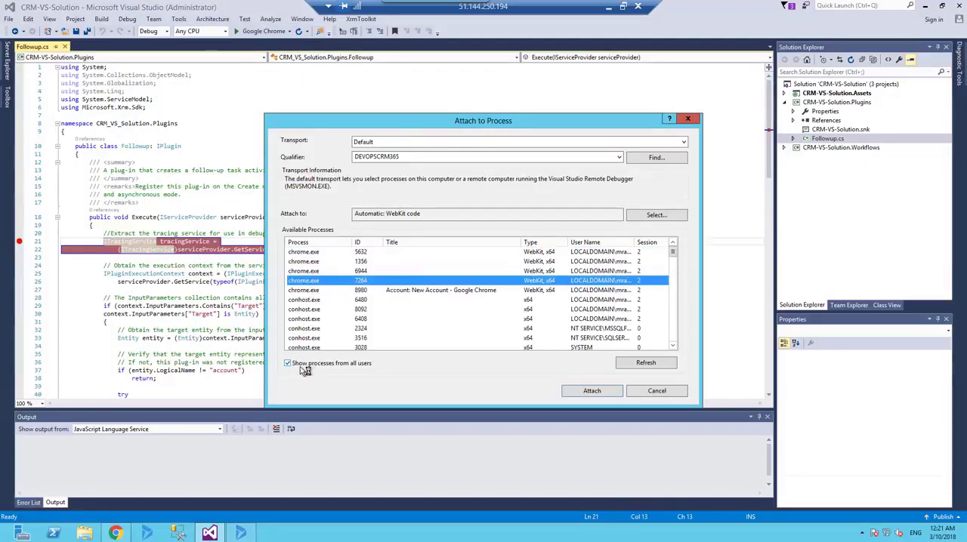
mouse_move(335, 363)
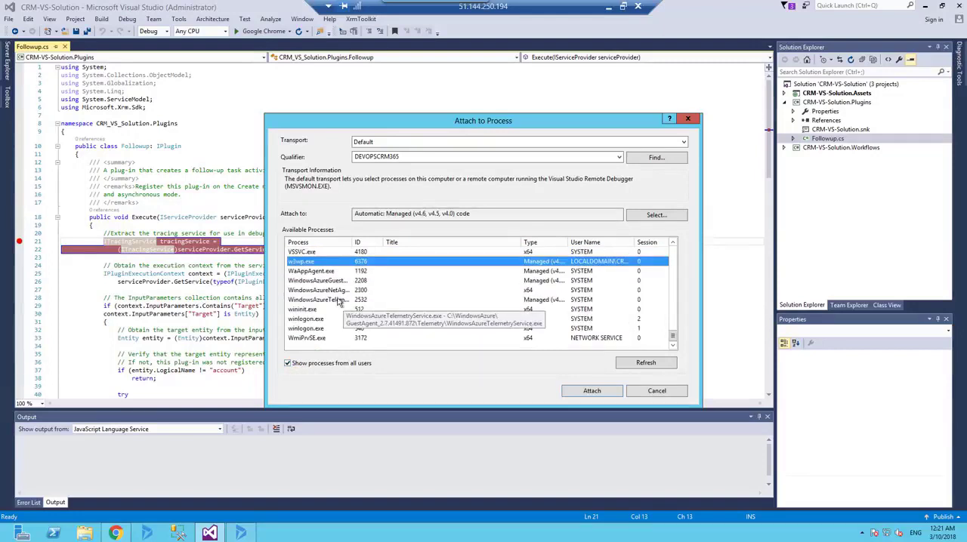
mouse_move(302, 261)
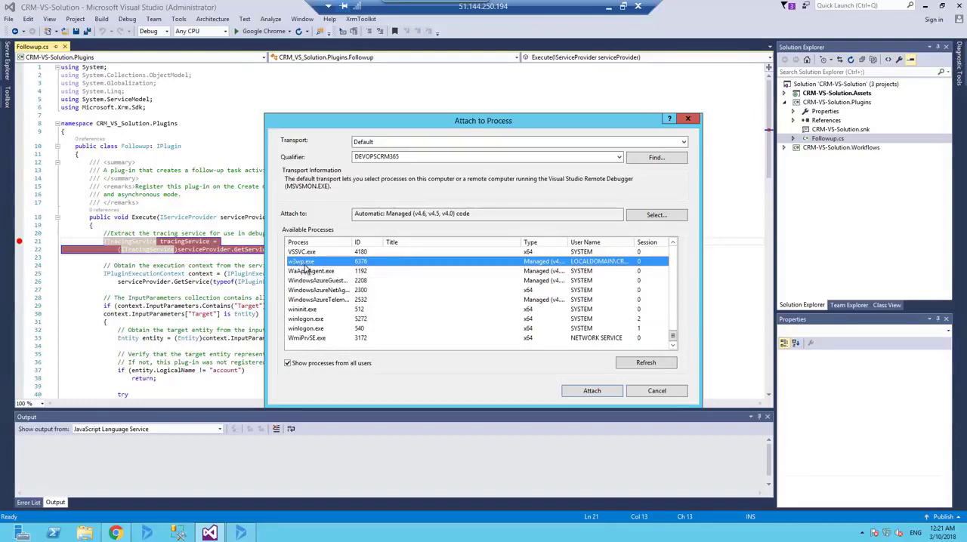
mouse_move(581, 260)
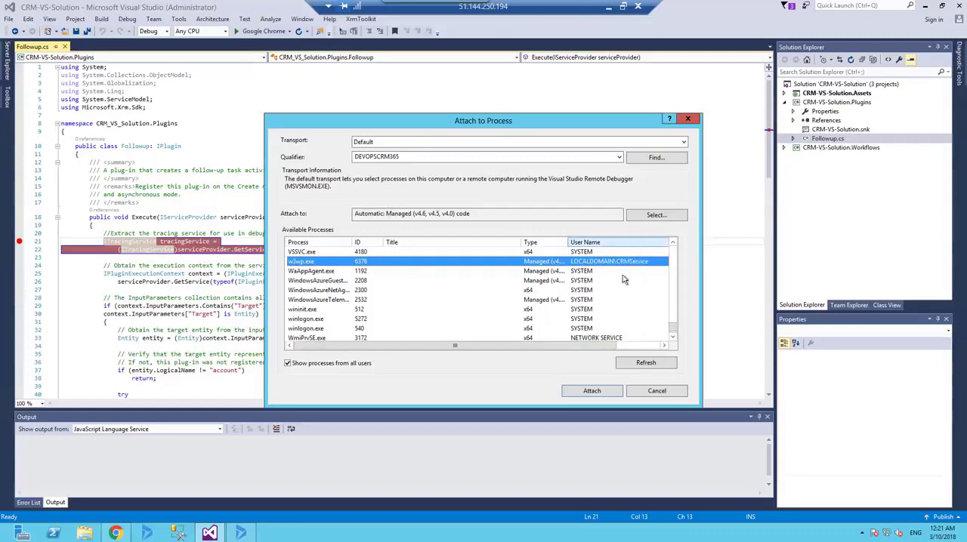
mouse_move(628, 269)
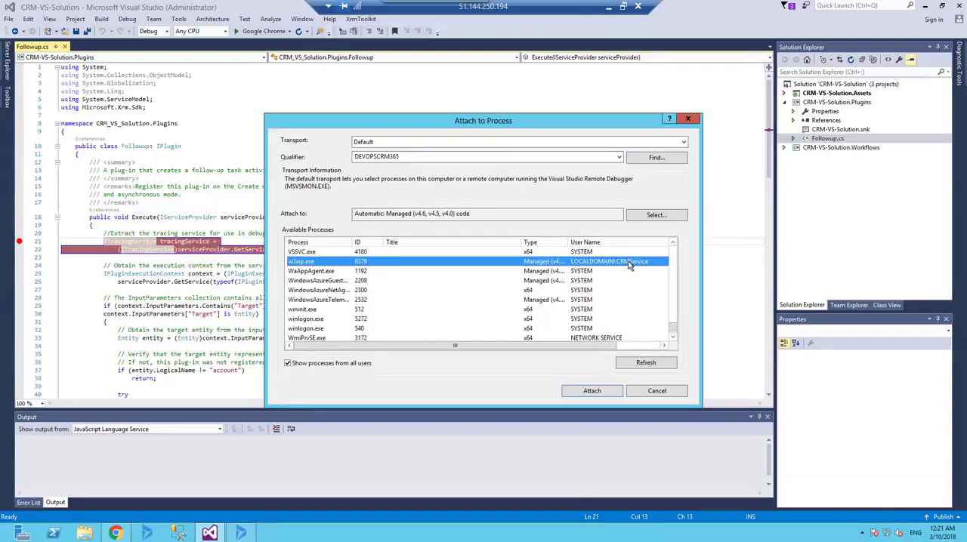
mouse_move(646, 270)
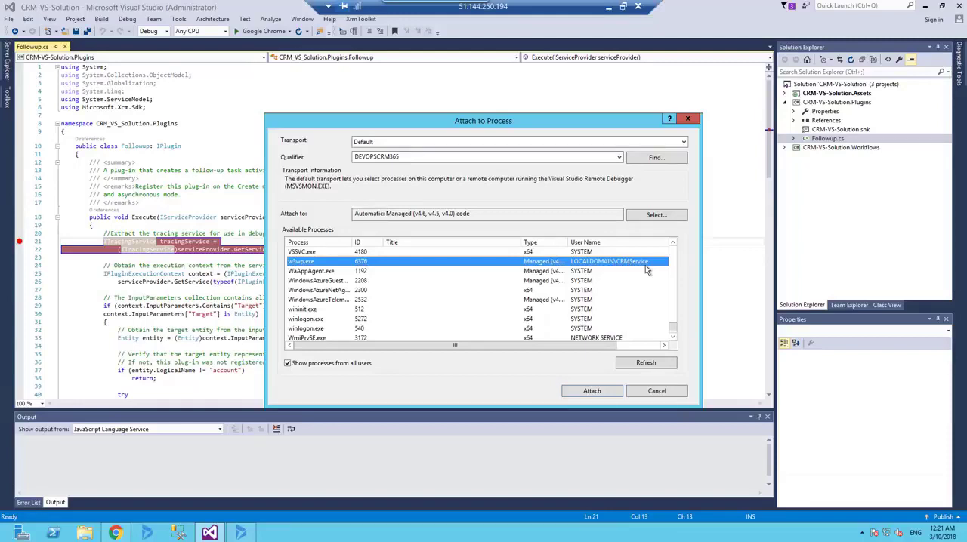
mouse_move(435, 270)
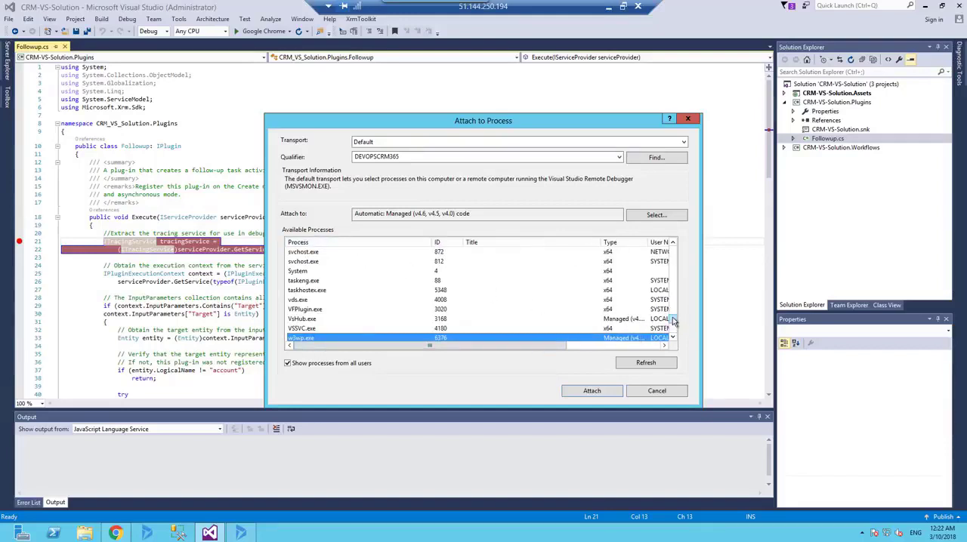
scroll("down", 3)
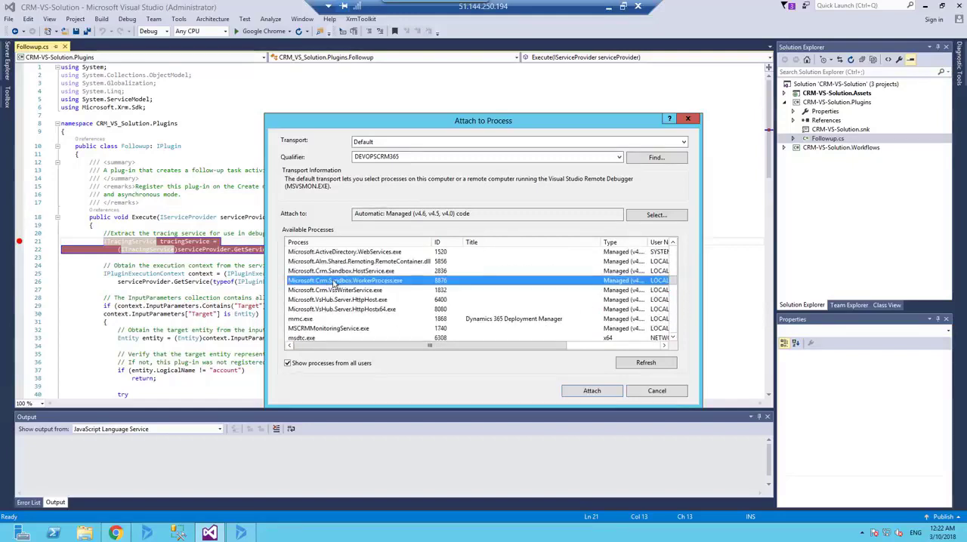
mouse_move(344, 281)
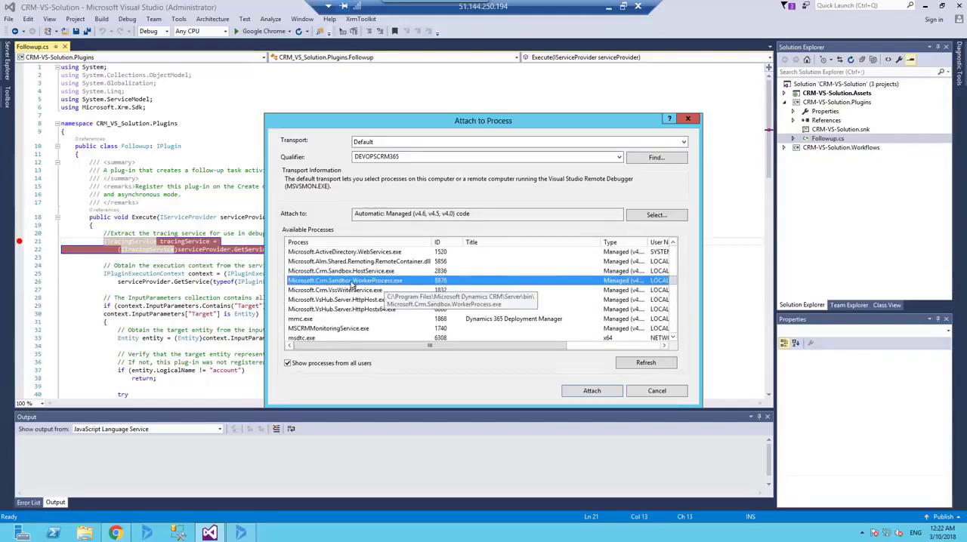
mouse_move(676, 285)
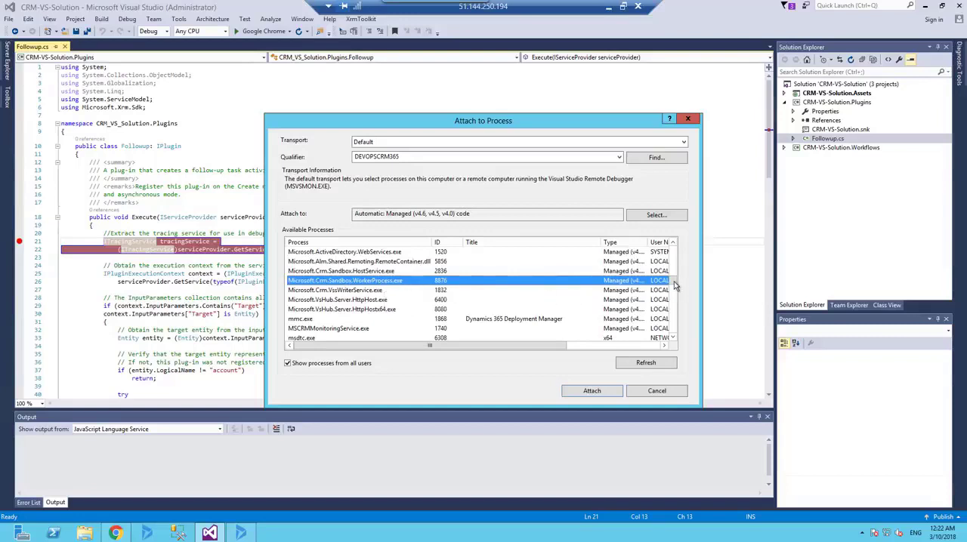
scroll("down", 3)
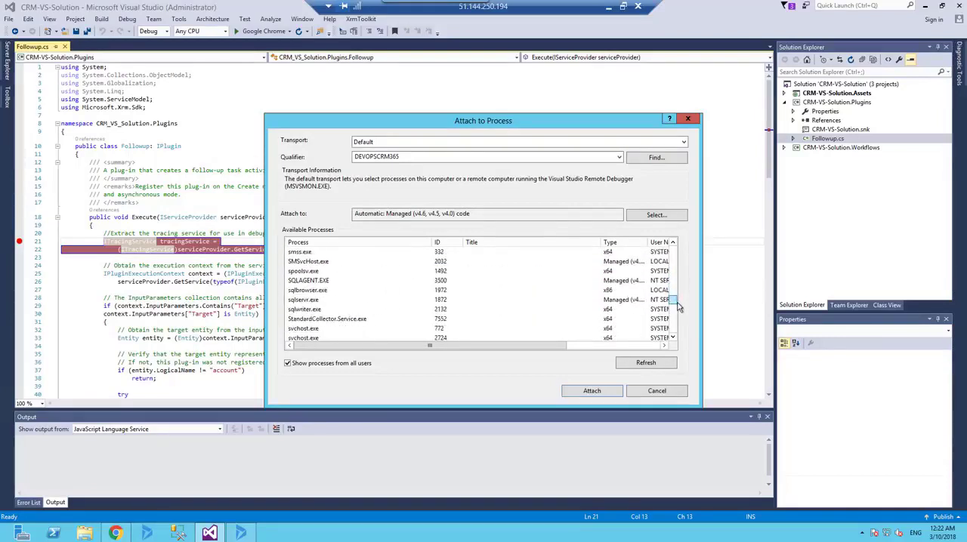
scroll("down", 3)
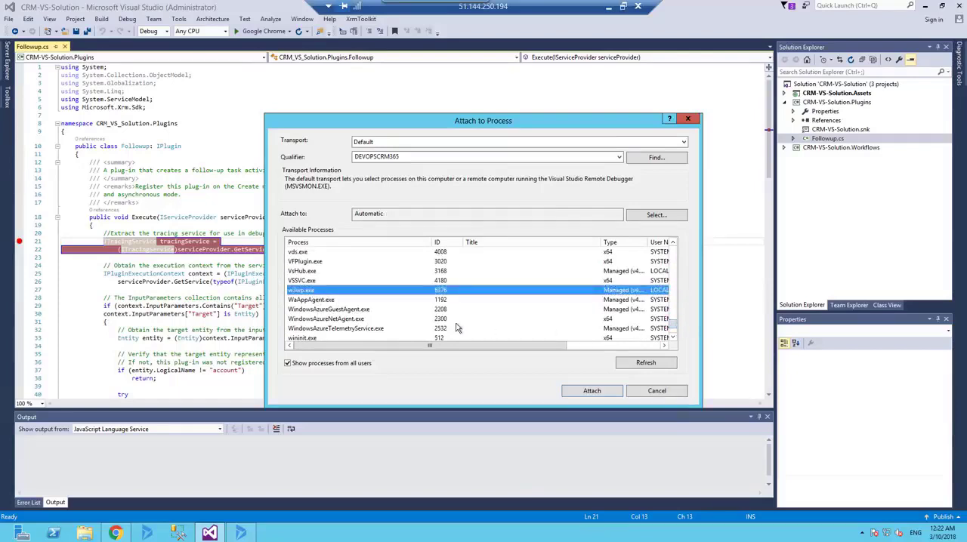
scroll("up", 3)
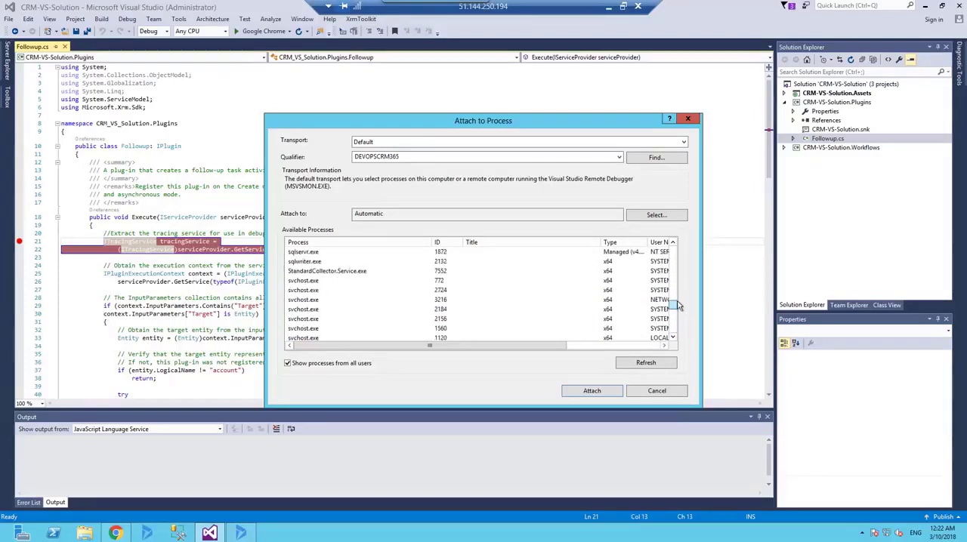
scroll("down", 3)
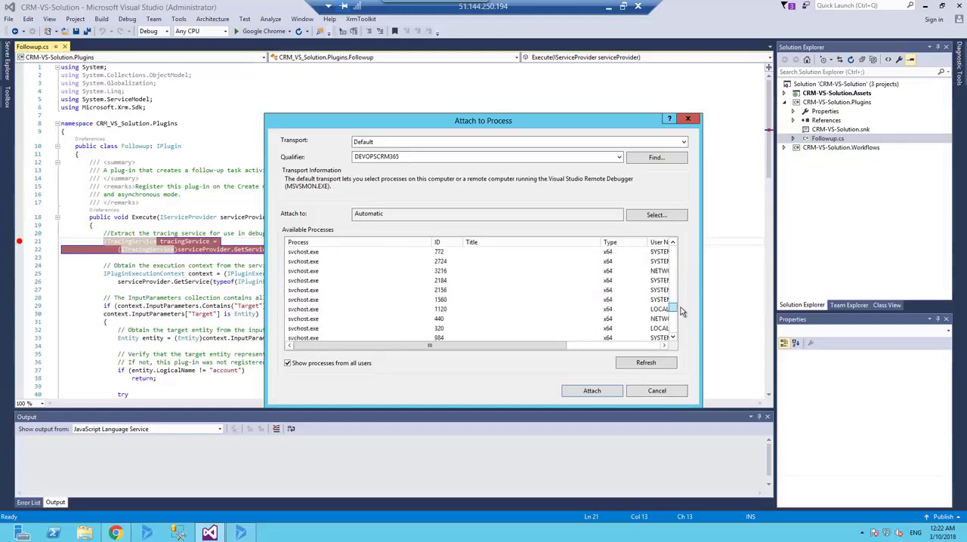
left_click(592, 390)
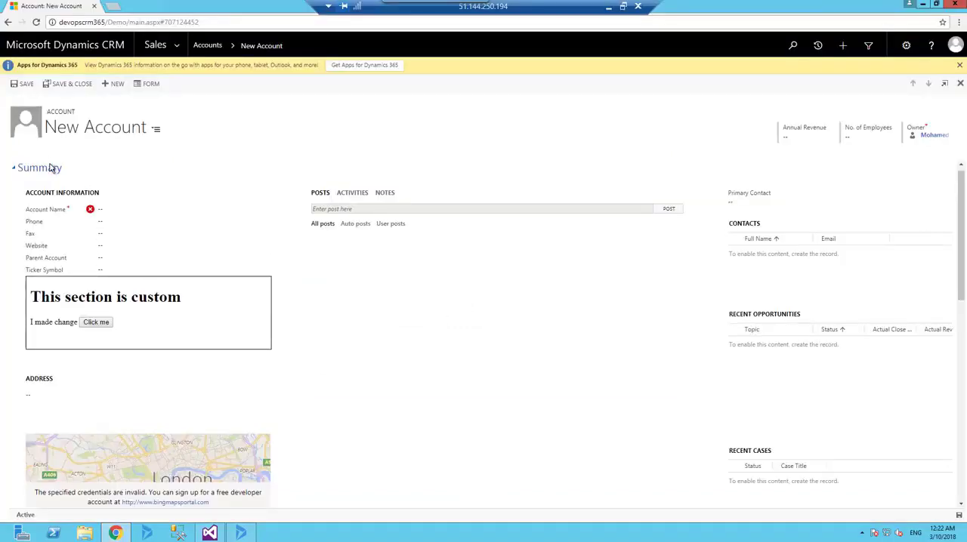
Step: Name the new account 'Debug 2' and save it, hitting the Followup.cs breakpoint
left_click(181, 208)
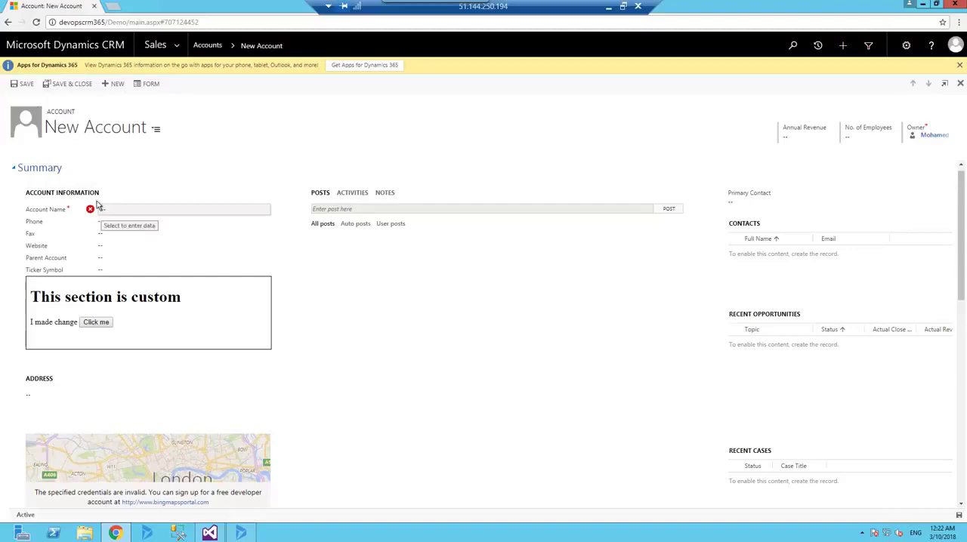
left_click(184, 208)
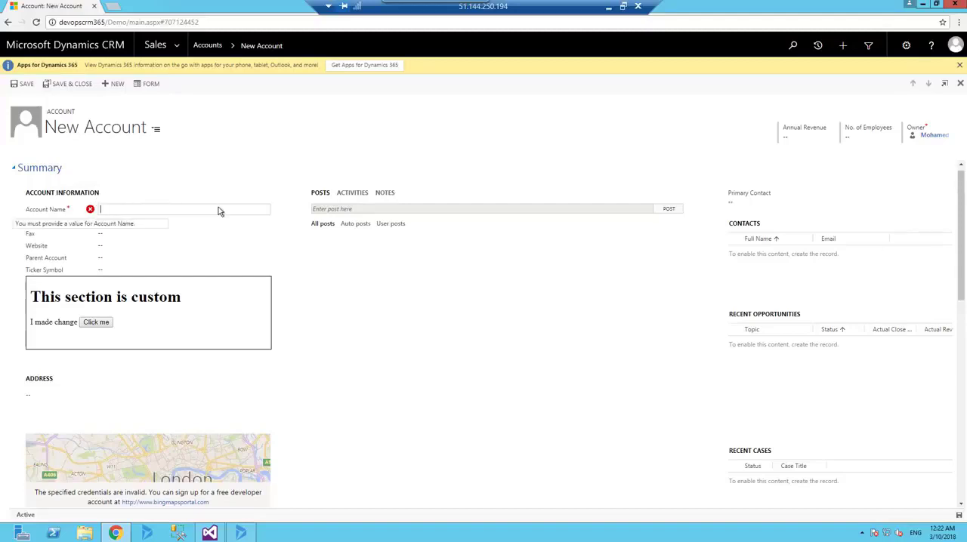
type("Debug")
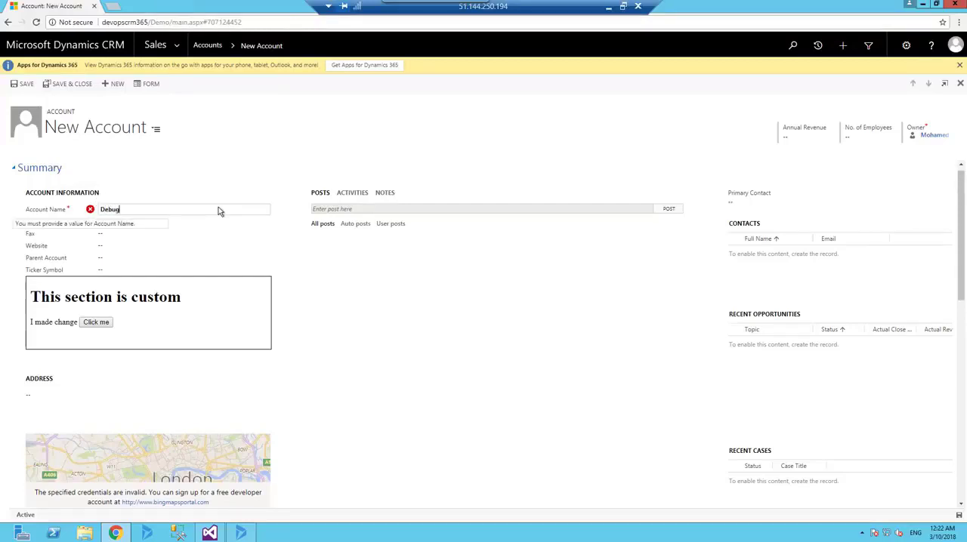
type("2")
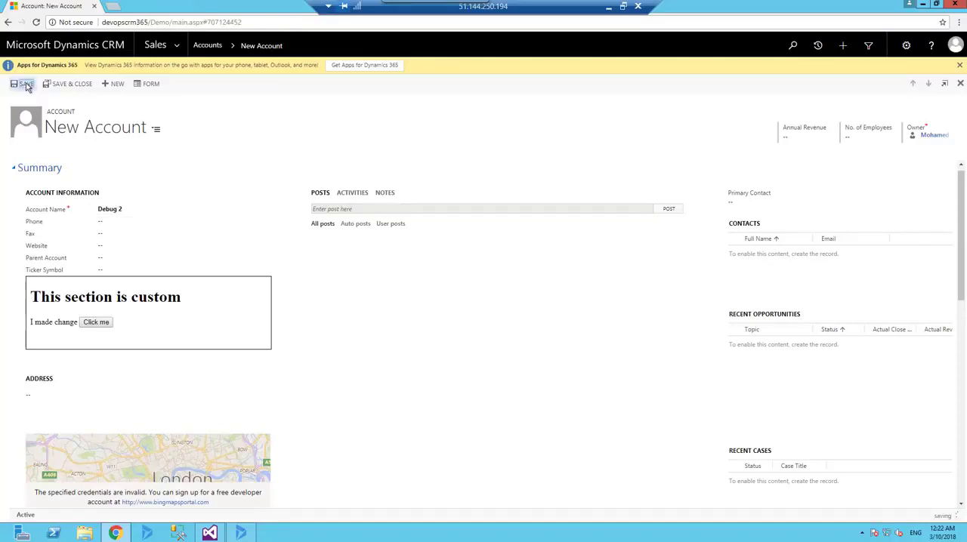
left_click(209, 533)
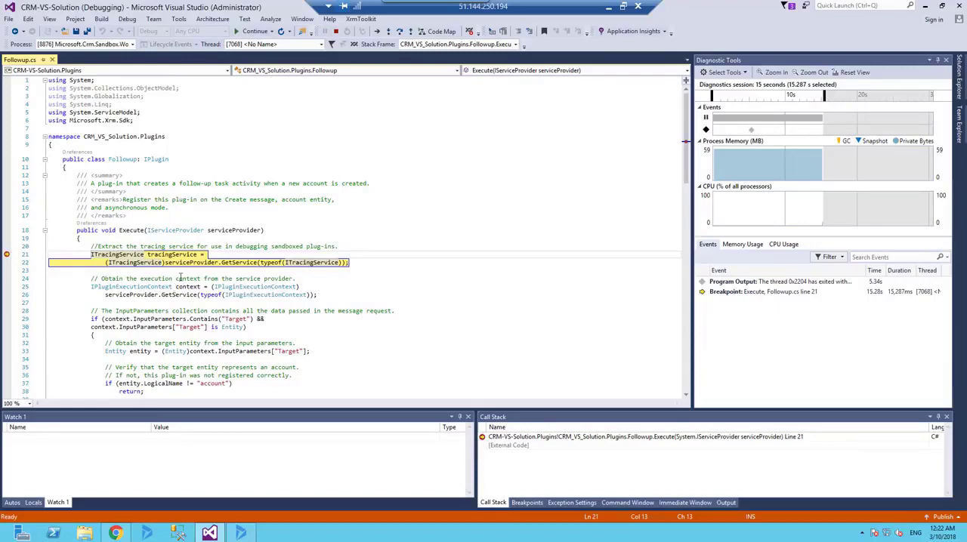
mouse_move(188, 294)
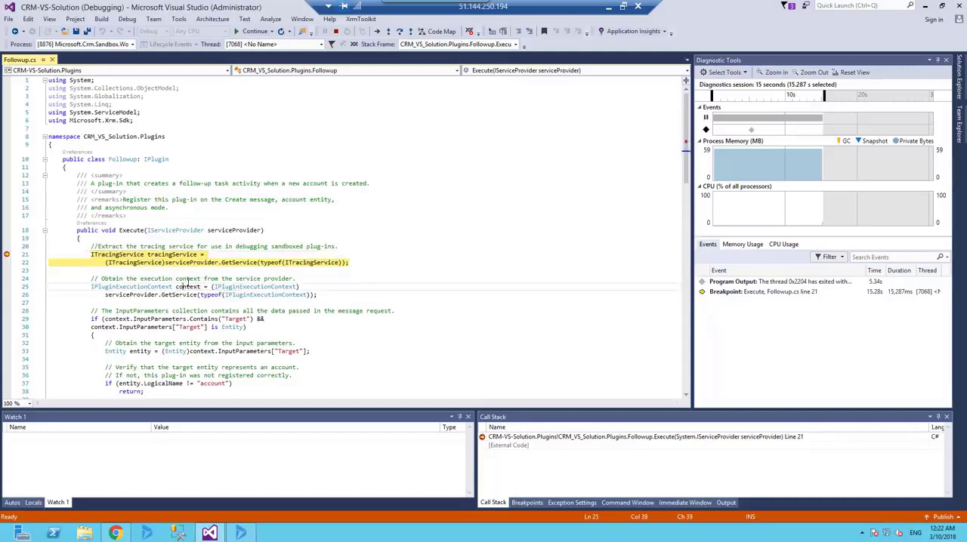
Step: Add the context variable to the Watch window, where it reads null
right_click(186, 287)
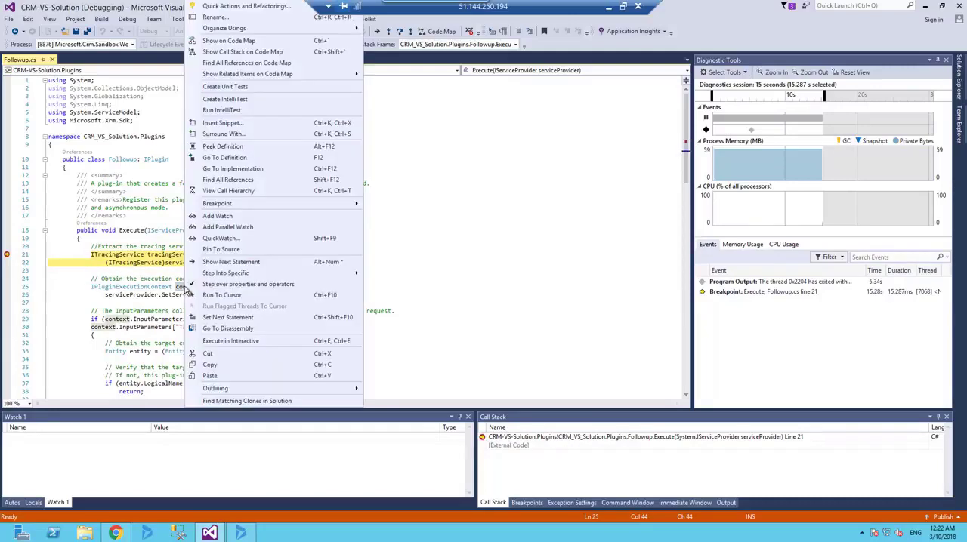
left_click(218, 216)
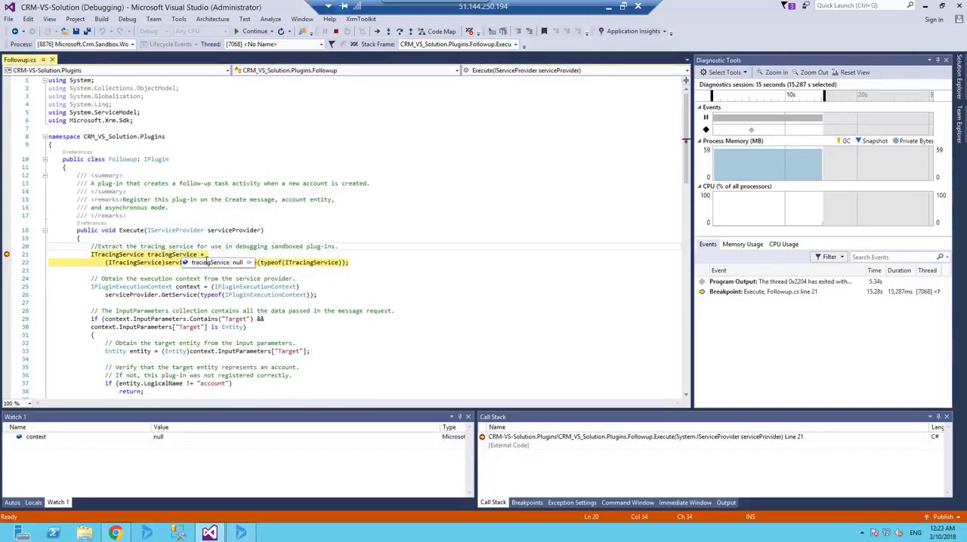
Step: Step over (F10) through input checks, task building and service creation; subject reads 'Send e-mail to the new customer'
key("F10")
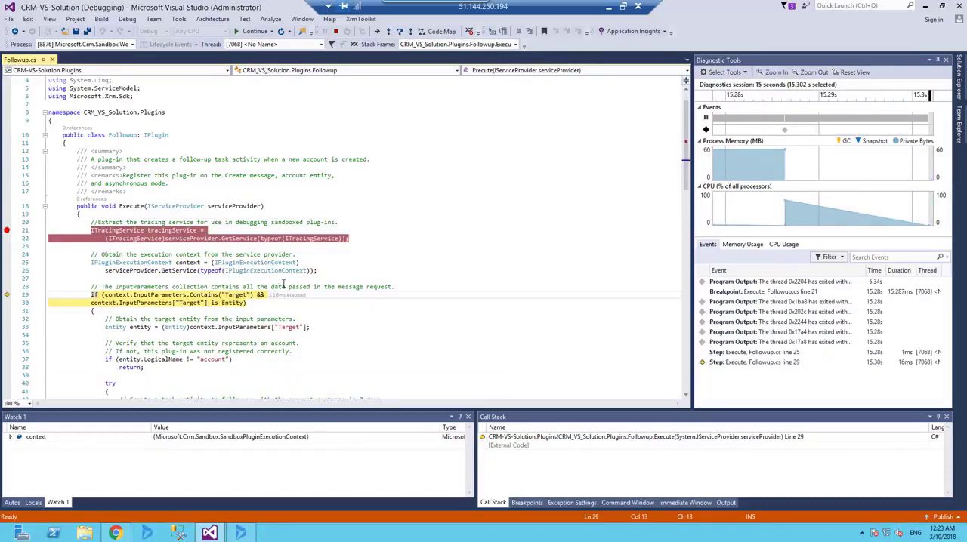
key("F10")
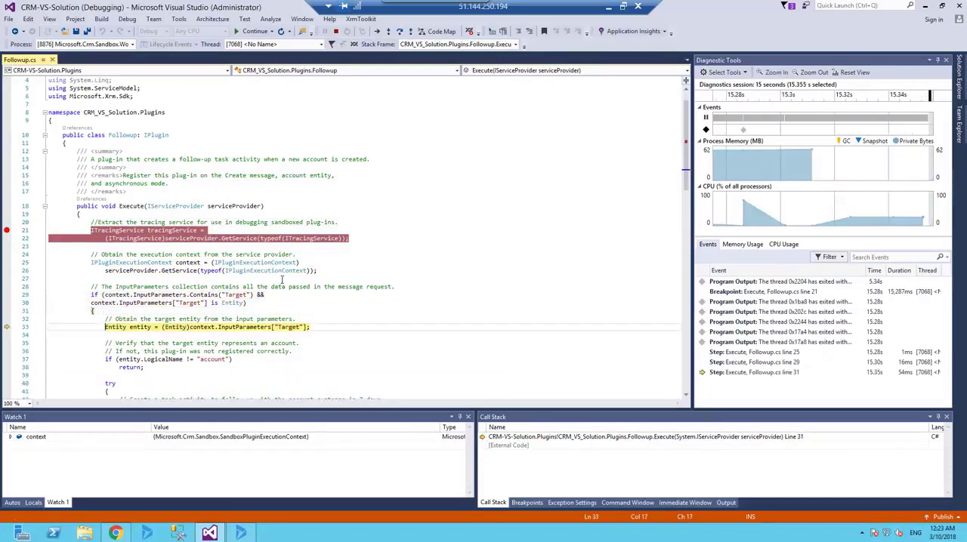
key("F10")
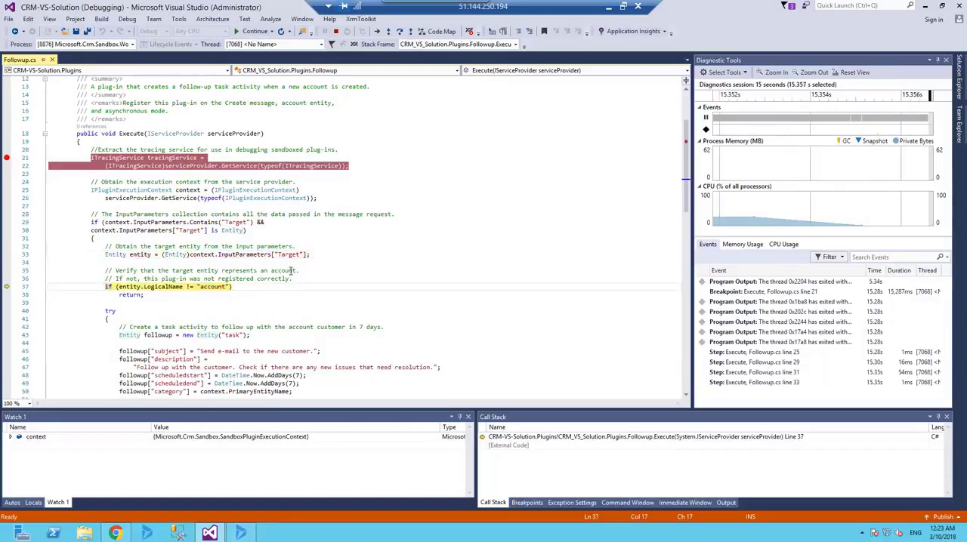
key("F10")
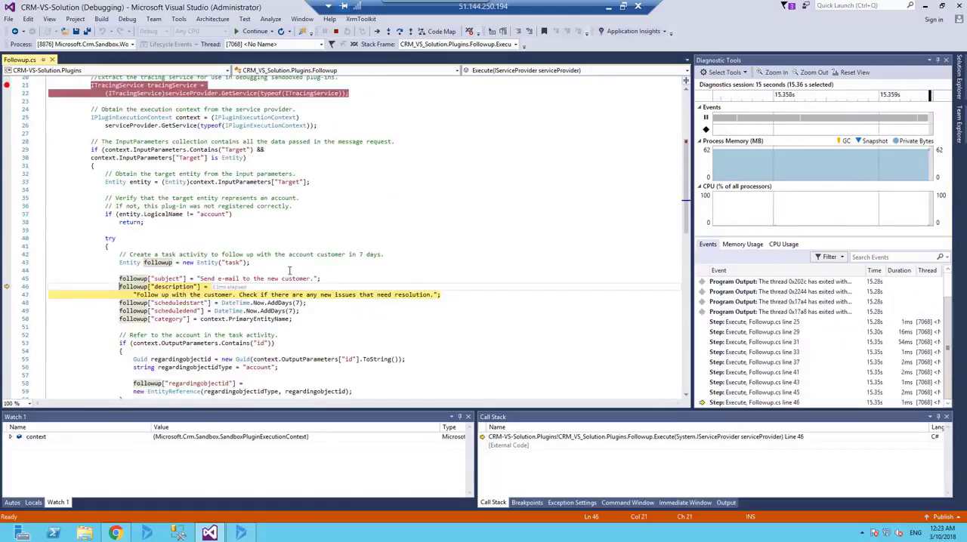
scroll("down", 3)
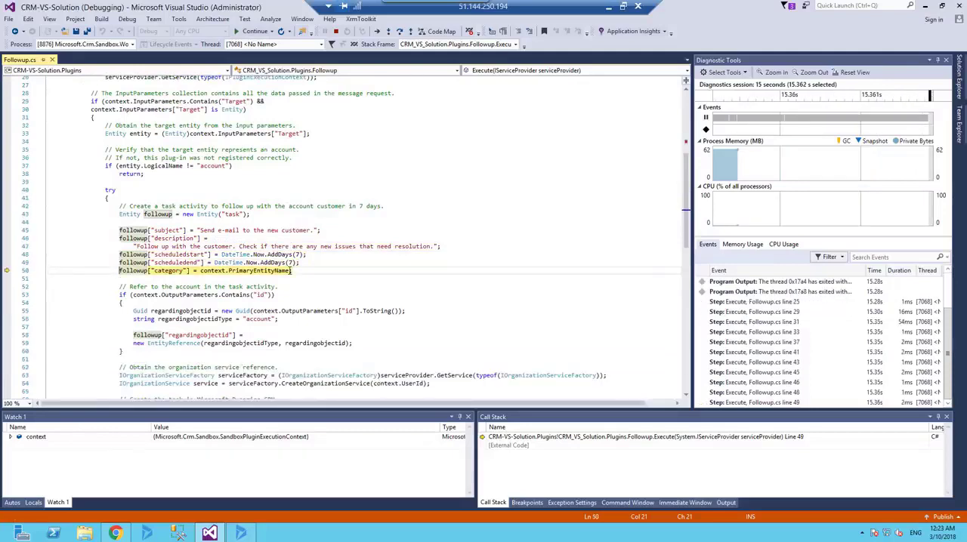
key("F10")
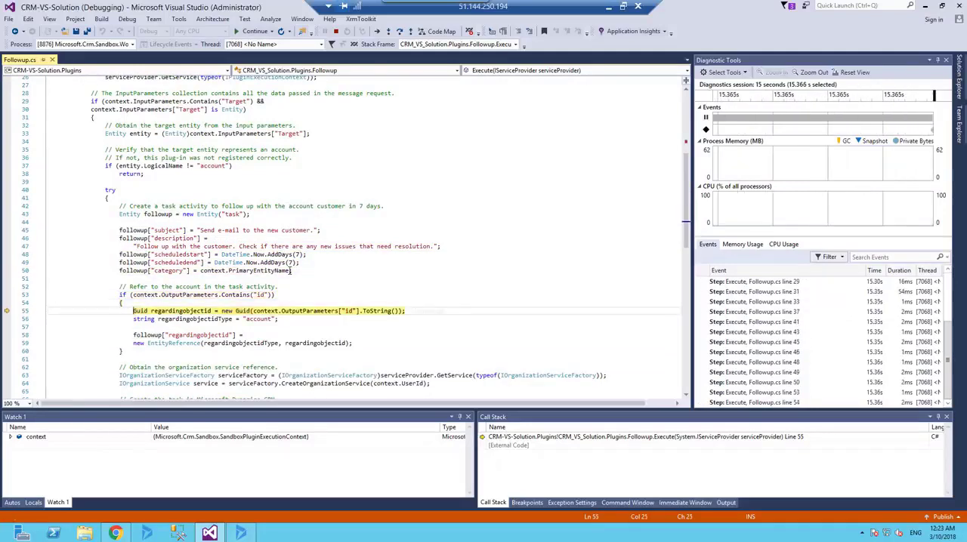
key("F10")
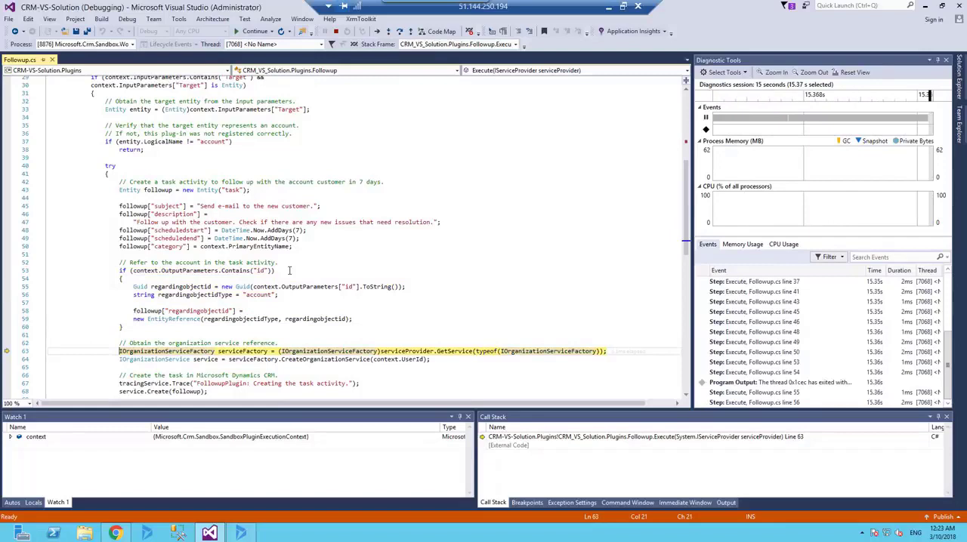
key("F10")
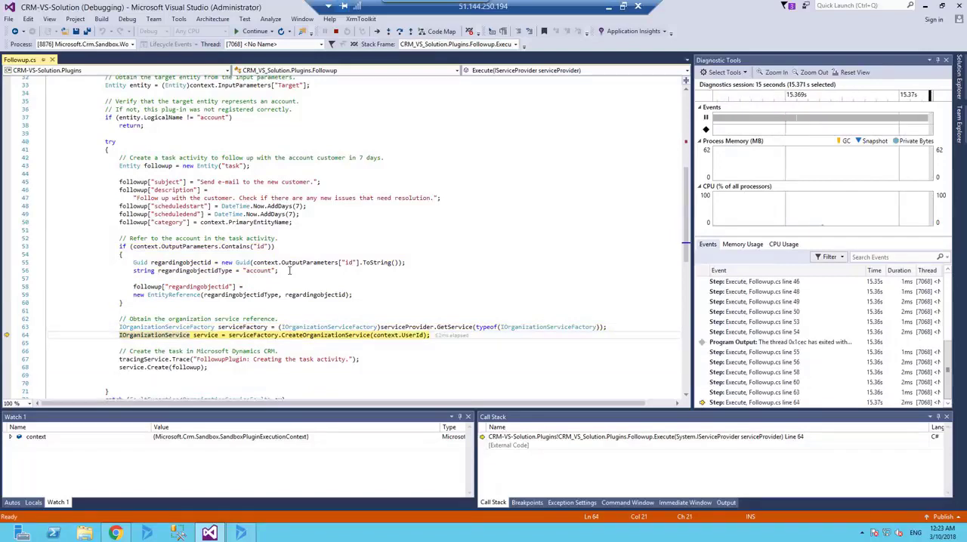
key("F10")
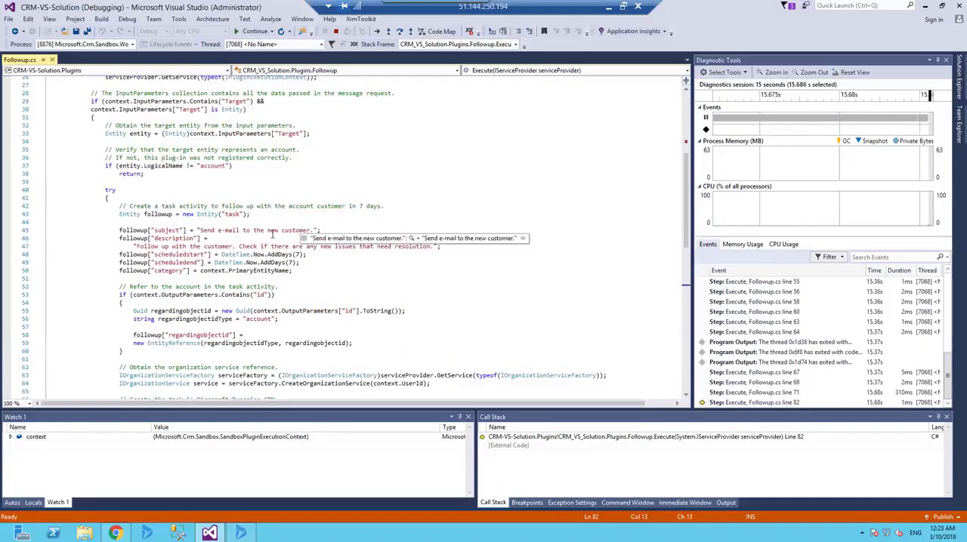
scroll("down", 3)
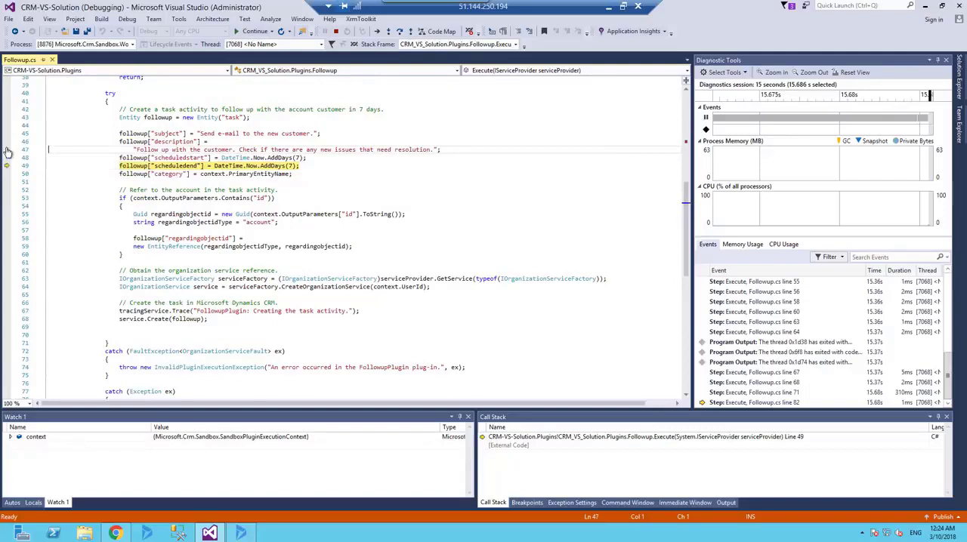
mouse_move(299, 133)
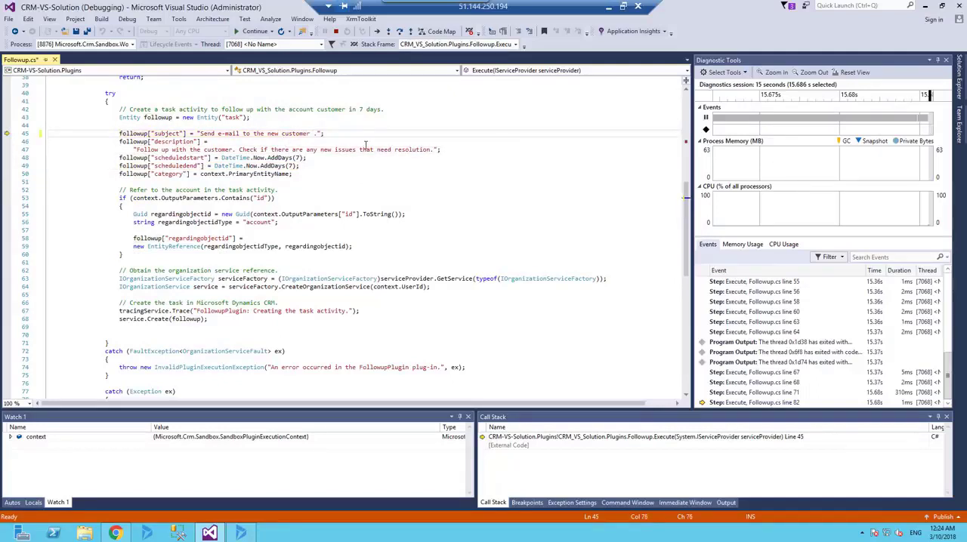
Step: Edit the subject to 'Send e-mail to the new customer add during the debug' and continue execution
type("add during the debug")
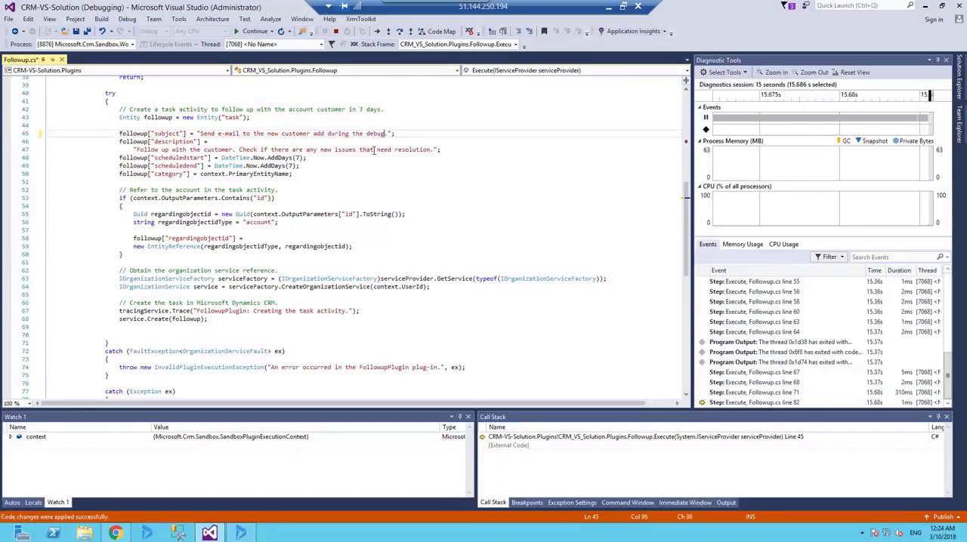
key("F10")
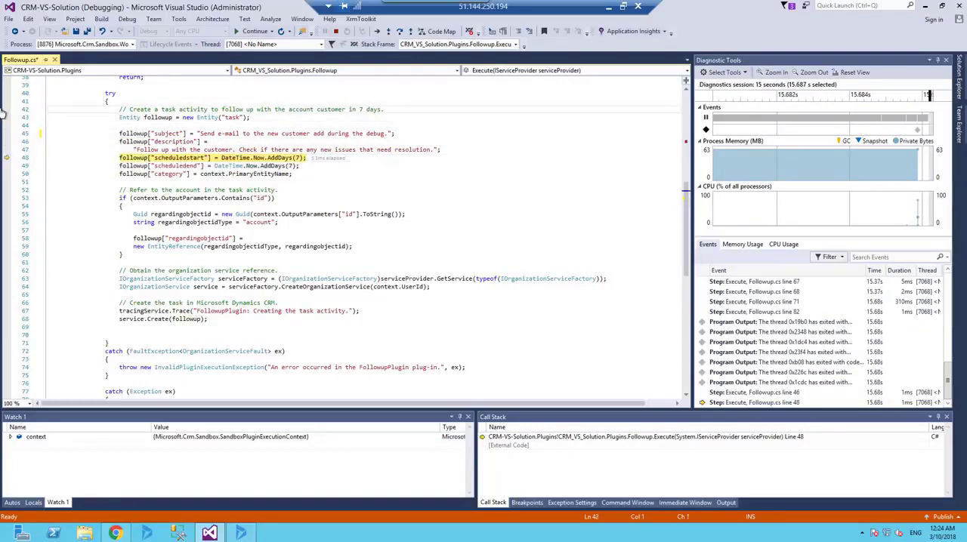
key("F10")
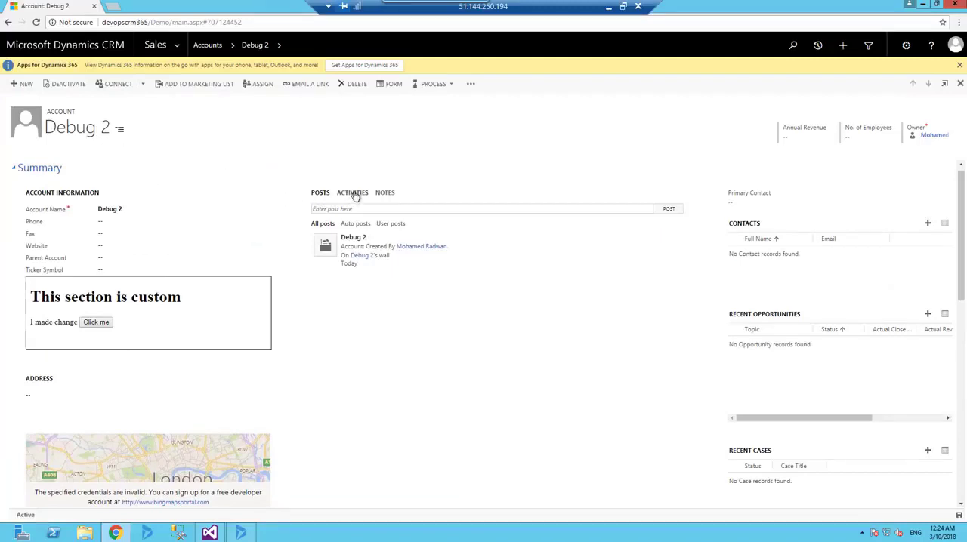
Step: Show the ACTIVITIES tab on the Debug 2 account, listing the follow-up task with the edited subject
left_click(352, 194)
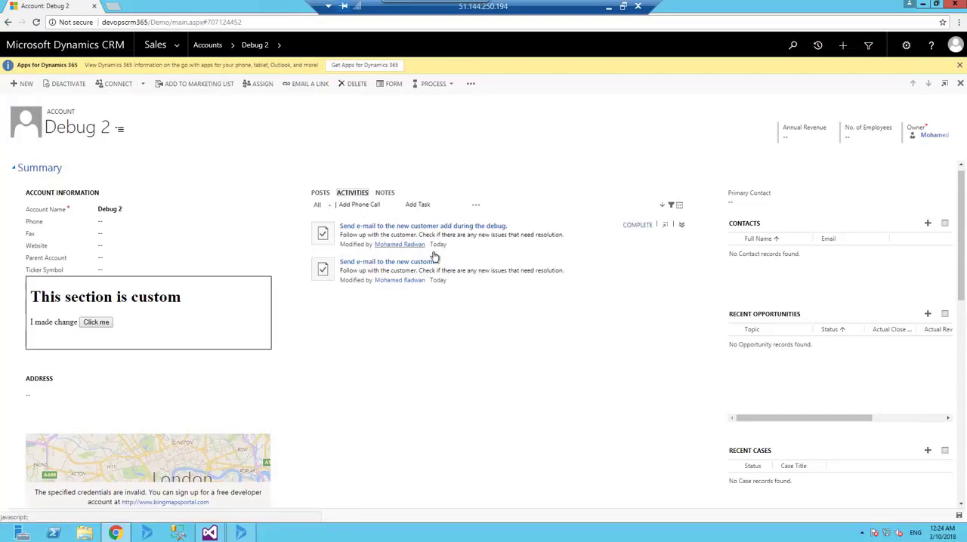
mouse_move(438, 295)
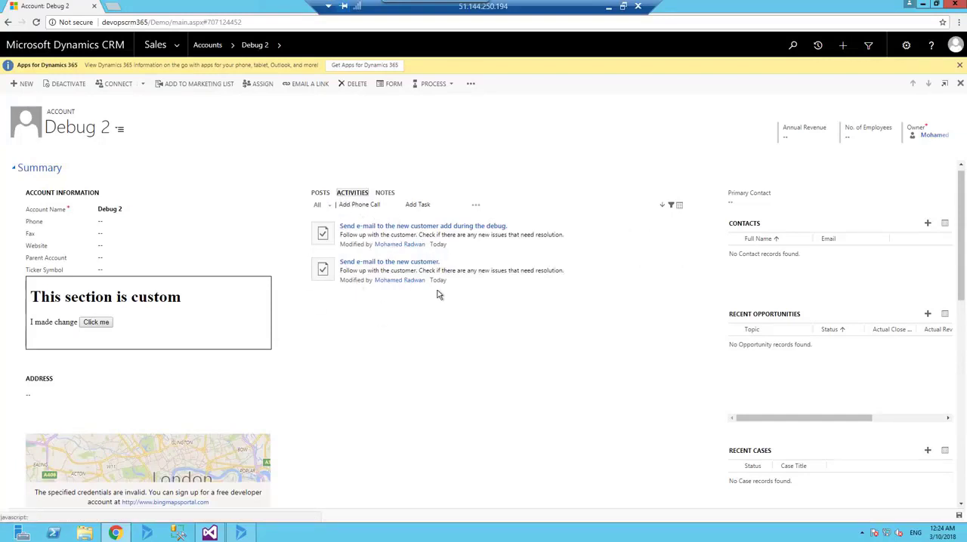
mouse_move(420, 275)
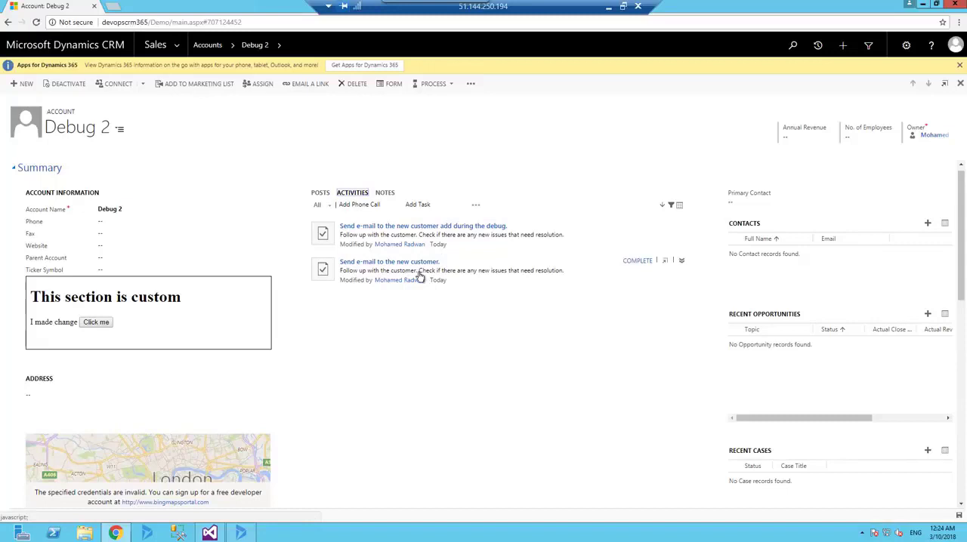
mouse_move(496, 233)
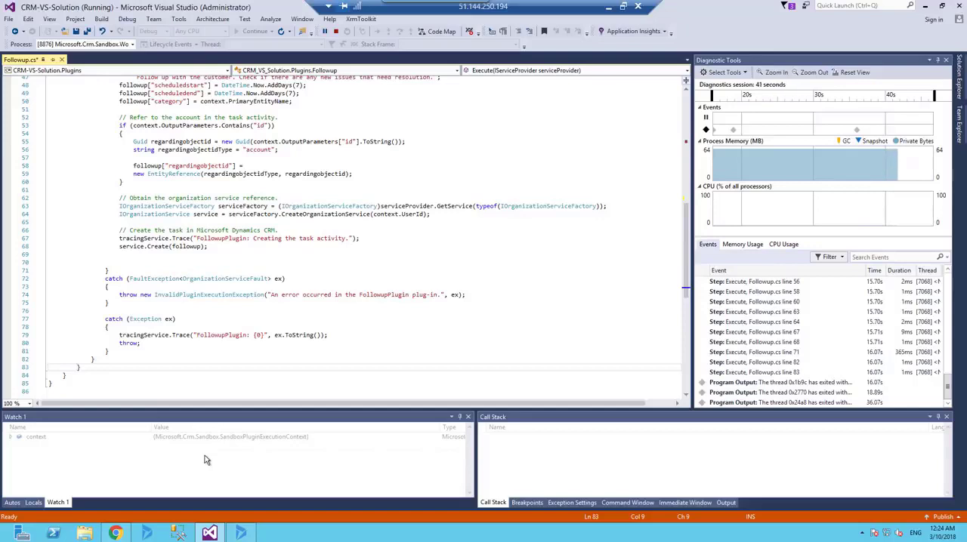
mouse_move(308, 272)
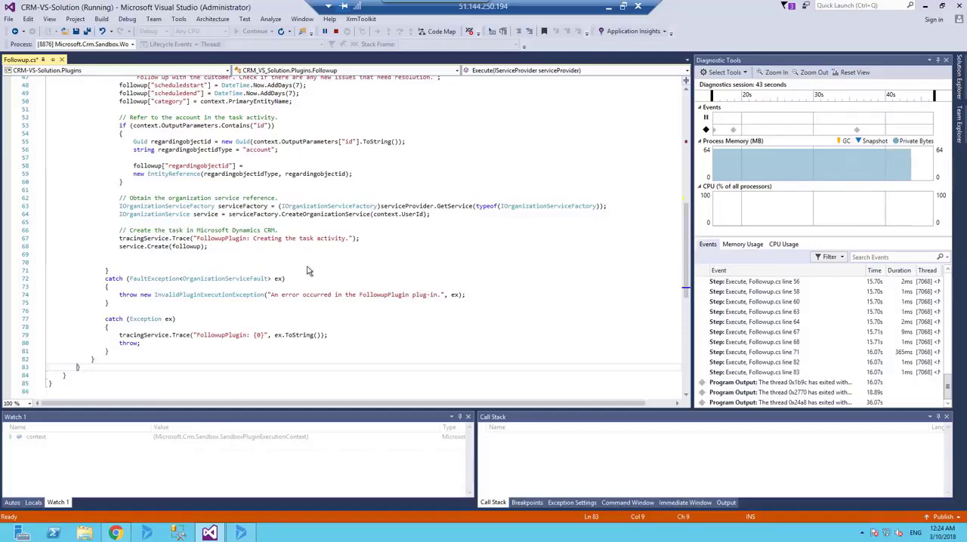